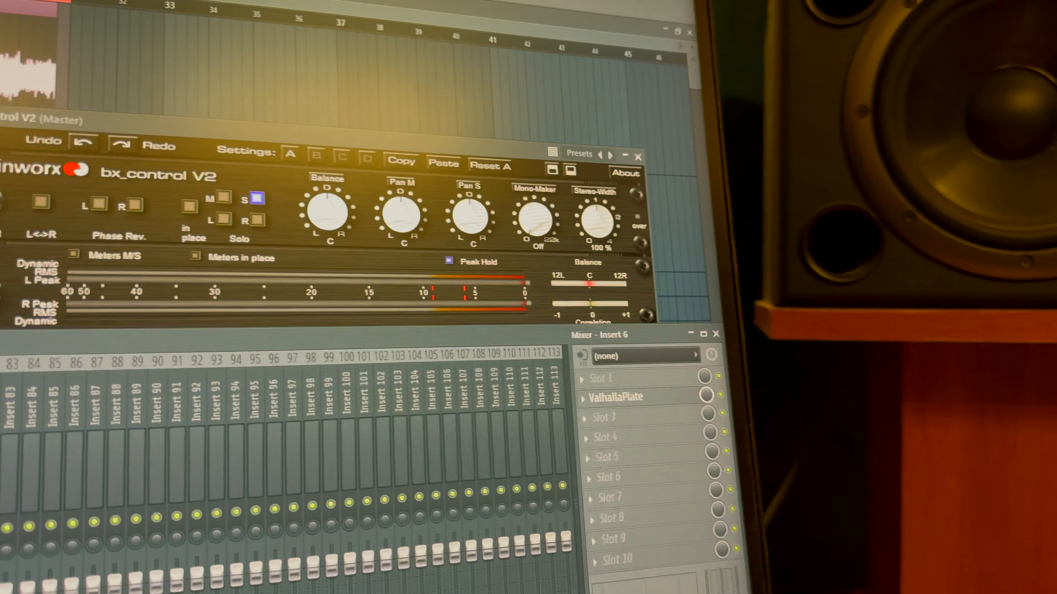
Show ValhallaPlate on Insert 6 with the Lilium Wide & Deep Vocal preset, 2.1 s decay.
click(614, 397)
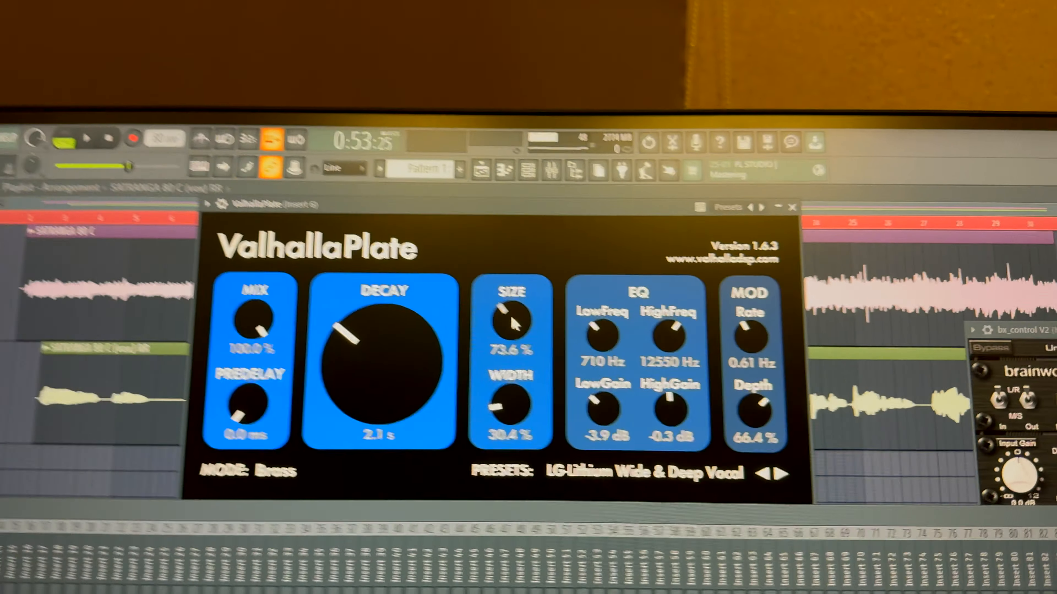